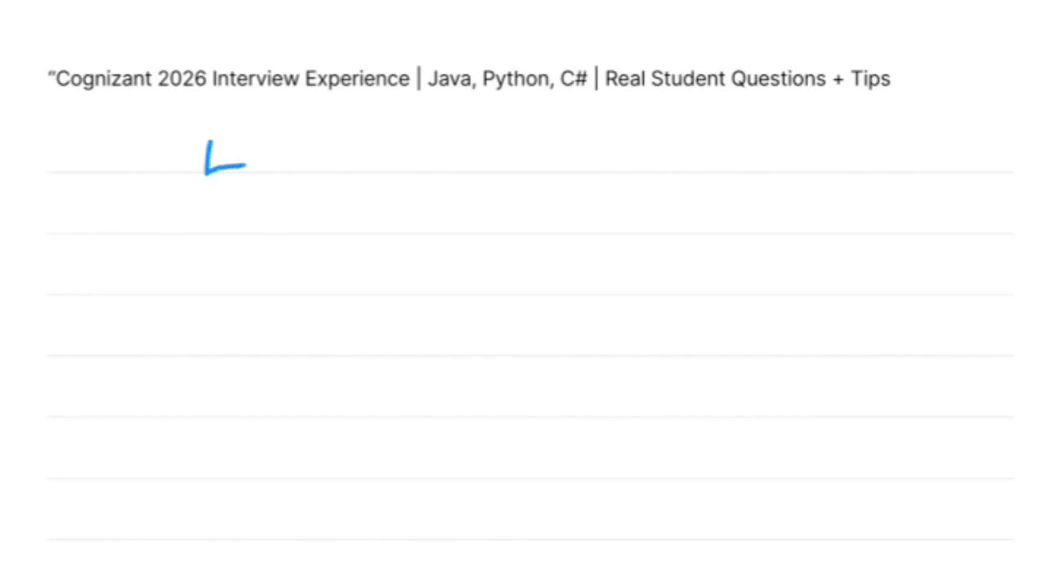
# Draw a blue arrow beneath the 'Cognizant 2026 Interview Experience' title
pyautogui.moveTo(229, 171); pyautogui.dragTo(249, 159)
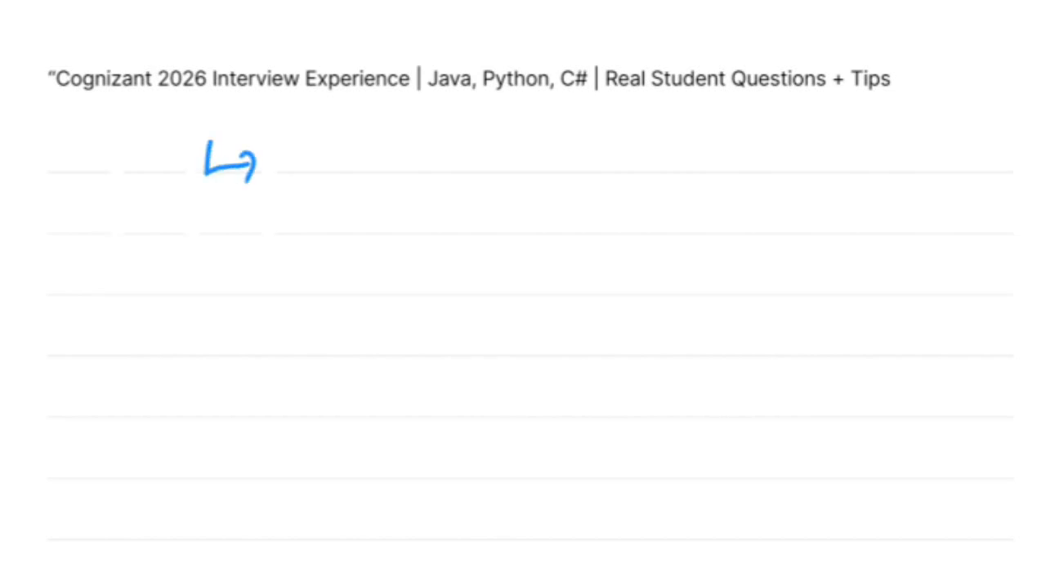
pyautogui.moveTo(286, 155); pyautogui.dragTo(376, 151)
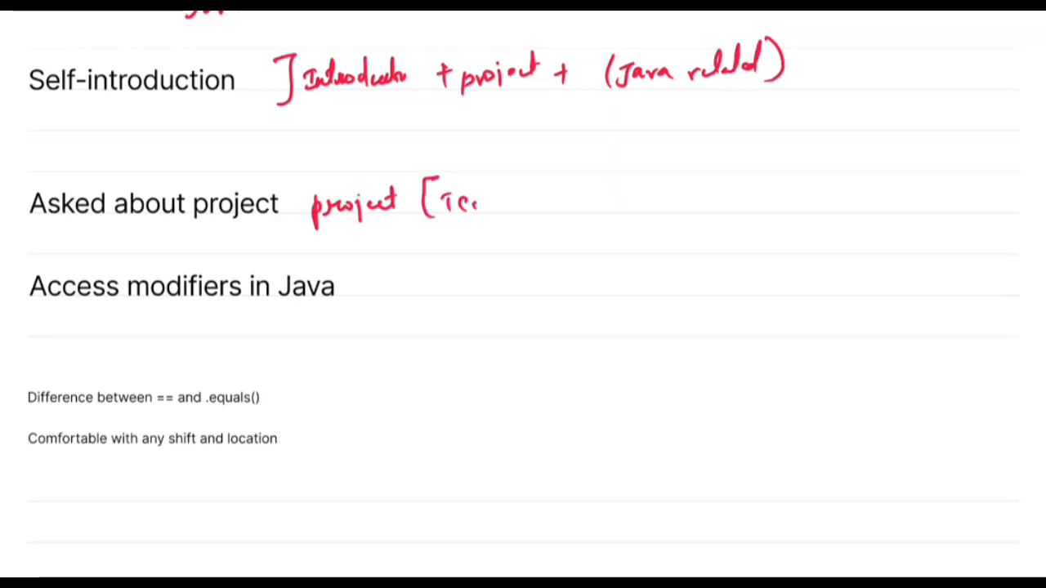
# Write red bracketed notes on the project's tech stack and use, scrolling down the questions
pyautogui.moveTo(482, 201); pyautogui.dragTo(801, 205)
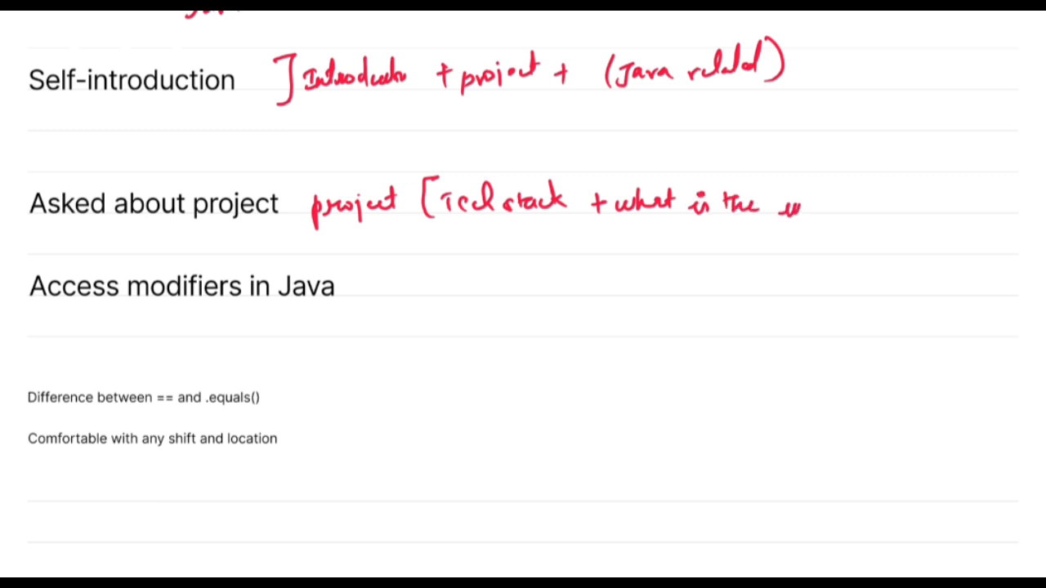
pyautogui.moveTo(784, 205); pyautogui.dragTo(956, 204)
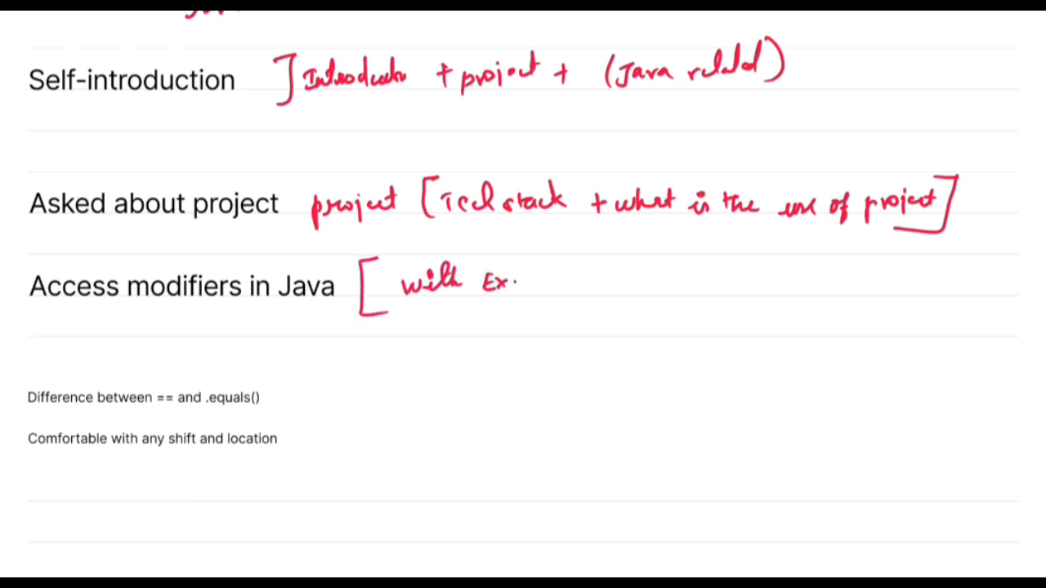
pyautogui.scroll(-3)
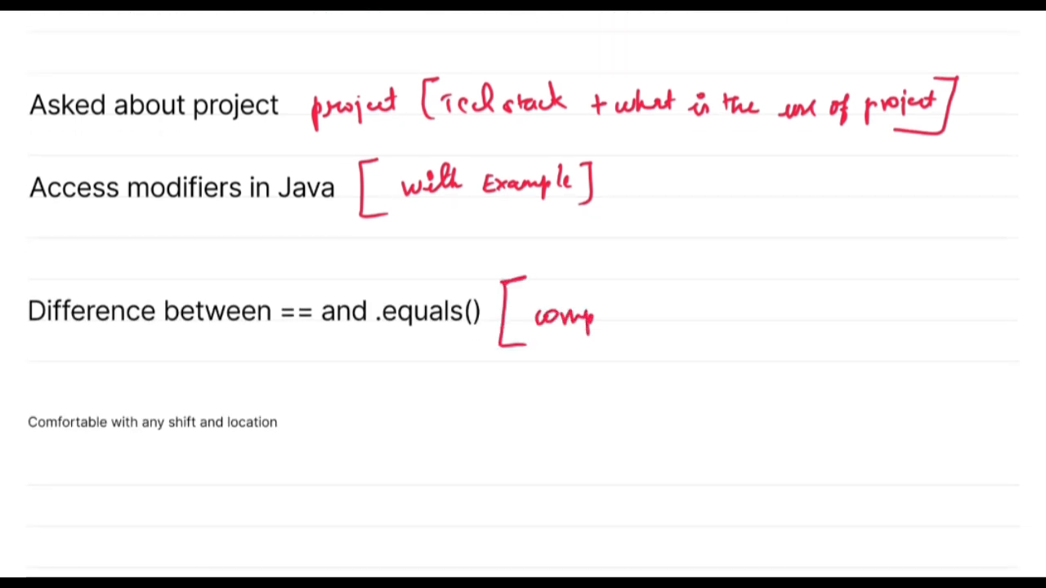
pyautogui.scroll(-3)
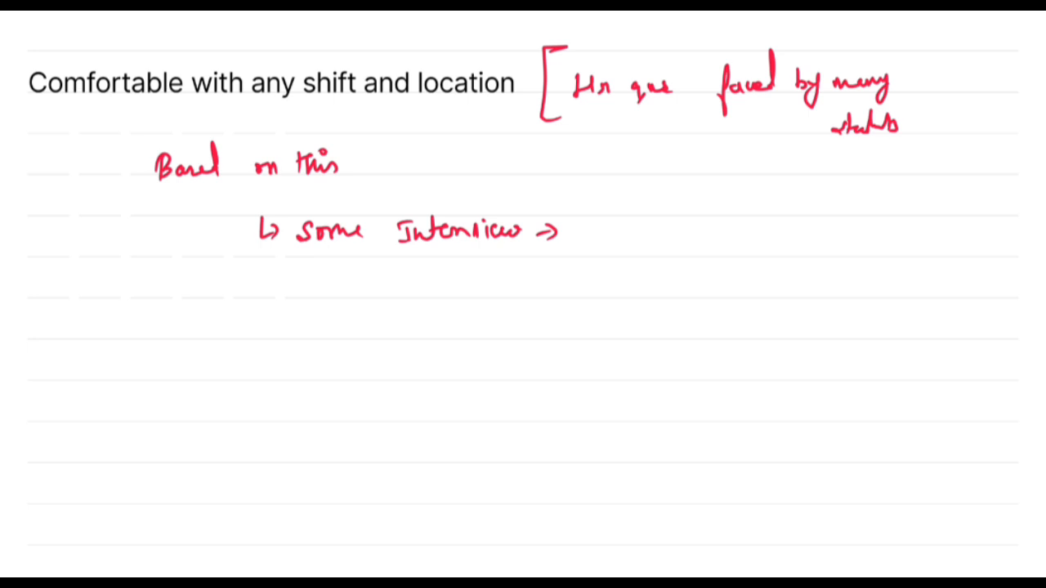
# Note in red that the shift-and-location question is an HR question faced by many students
pyautogui.moveTo(608, 213); pyautogui.dragTo(731, 200)
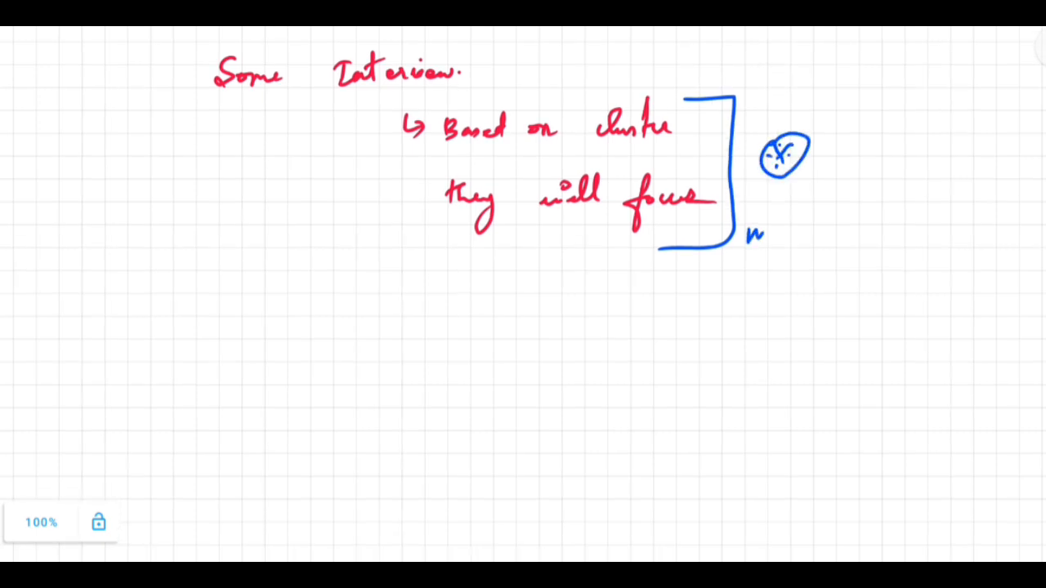
# Write 'most Interview will be like this' and a blue Java list with relocation and interviewer HR questions
pyautogui.moveTo(748, 236); pyautogui.dragTo(796, 233)
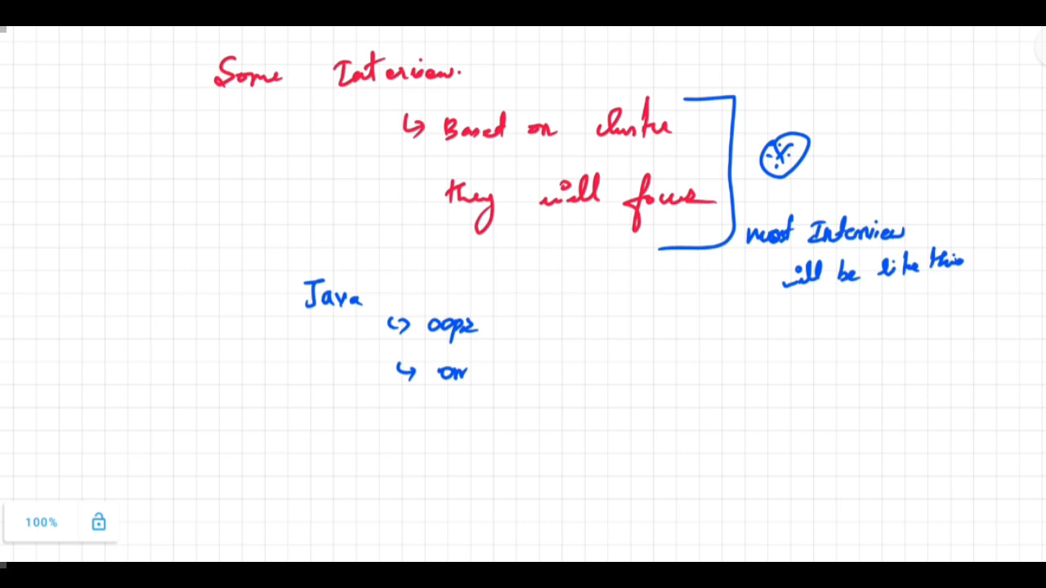
pyautogui.write('Compare')
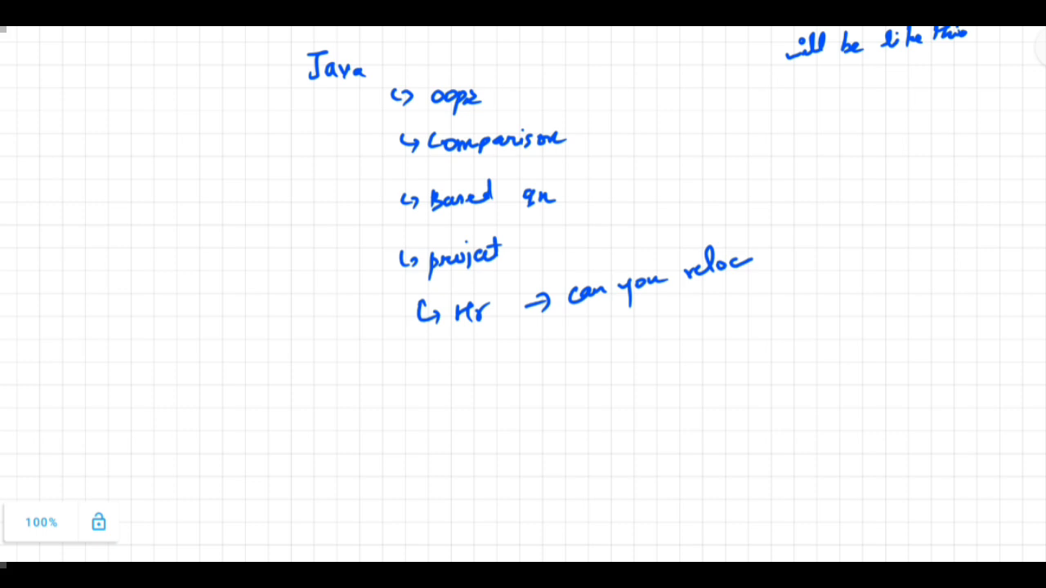
pyautogui.moveTo(756, 245); pyautogui.dragTo(788, 261)
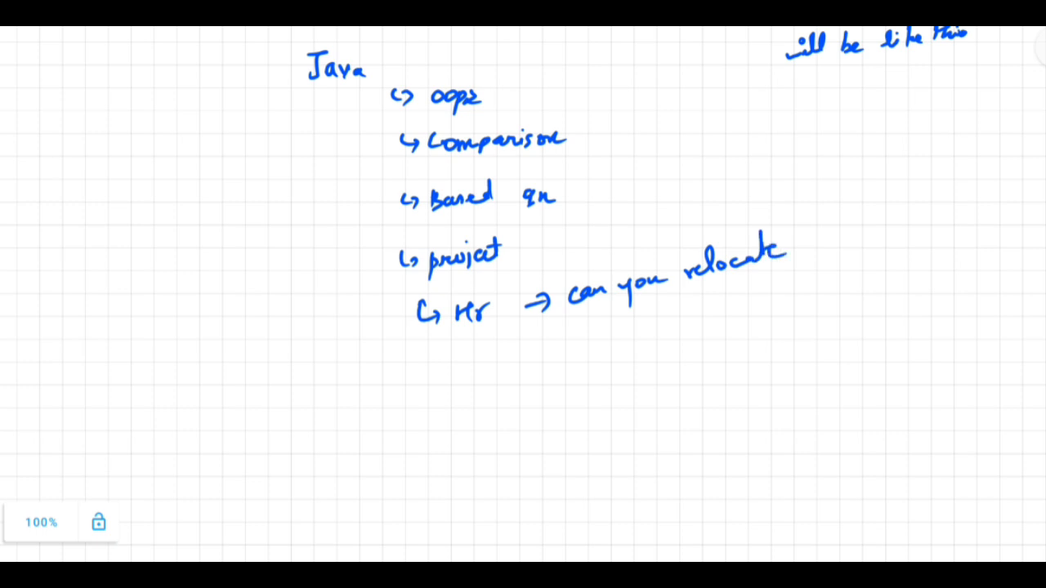
pyautogui.moveTo(576, 343); pyautogui.dragTo(686, 339)
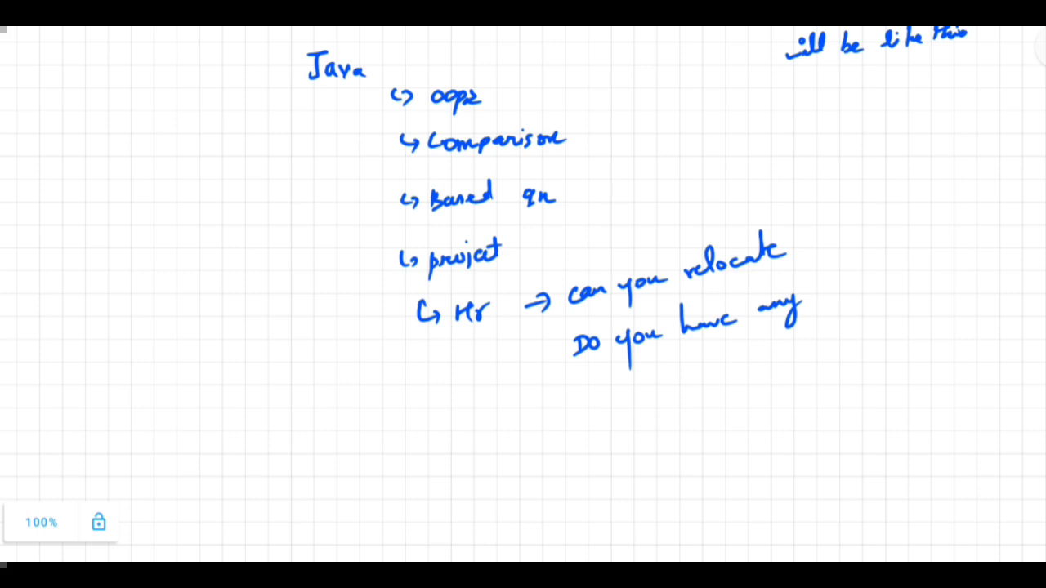
pyautogui.moveTo(596, 392); pyautogui.dragTo(703, 392)
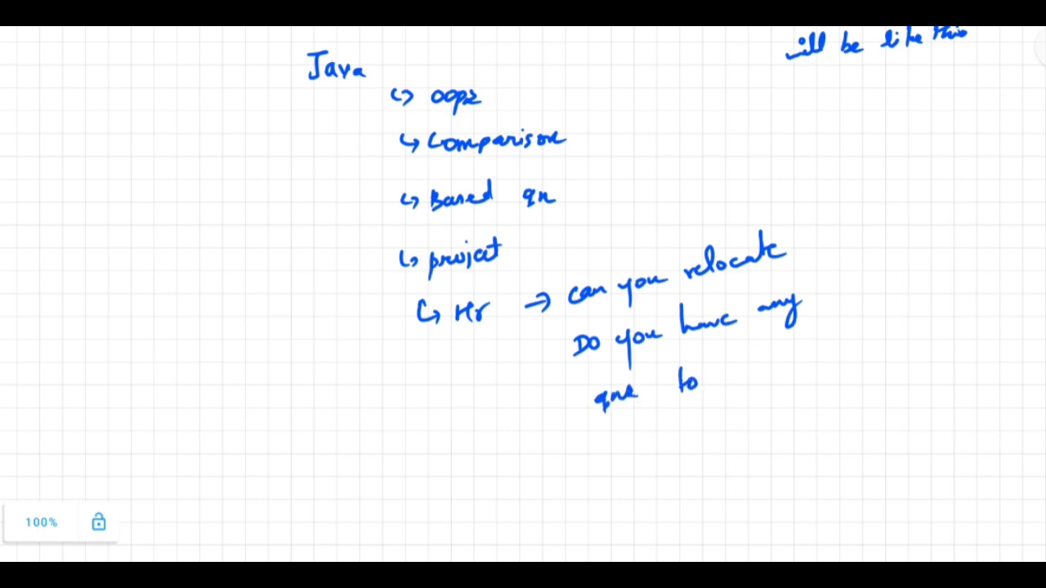
pyautogui.write('us ?')
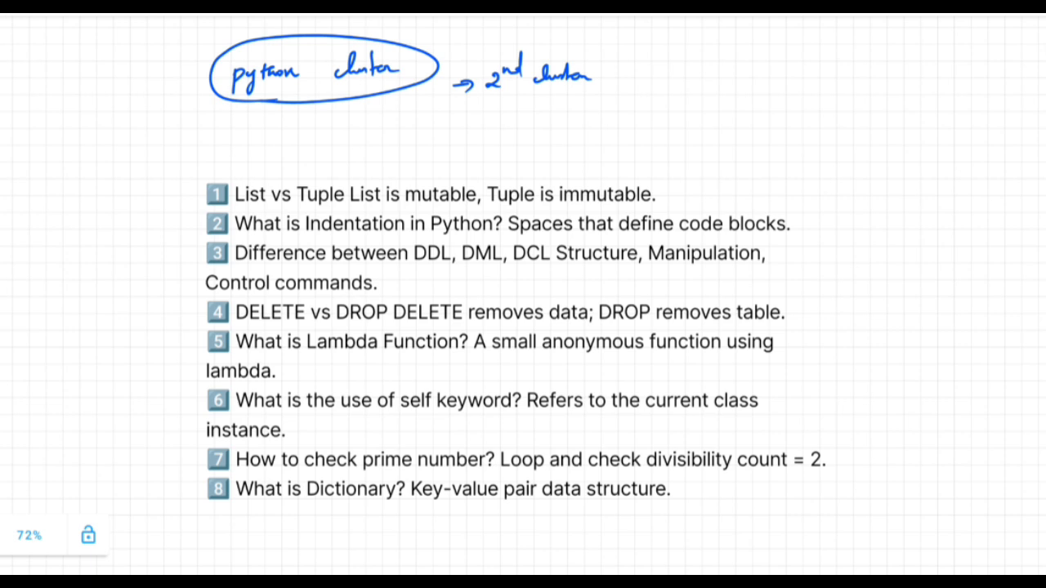
# Circle 'Tuple is immutable', bracket the indentation answer, and underline the self keyword answer
pyautogui.moveTo(350, 205); pyautogui.dragTo(449, 205)
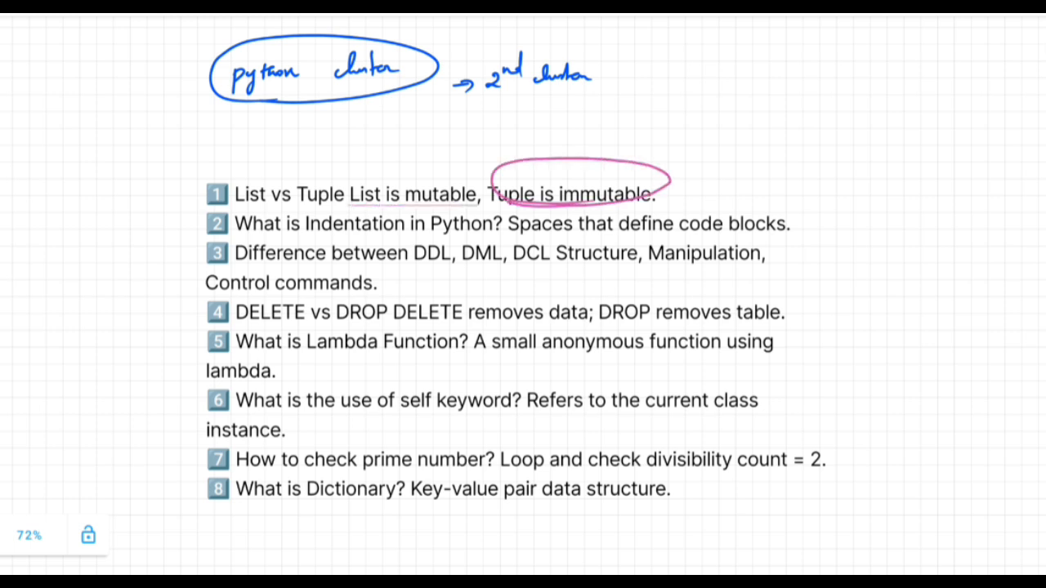
pyautogui.moveTo(801, 221); pyautogui.dragTo(875, 225)
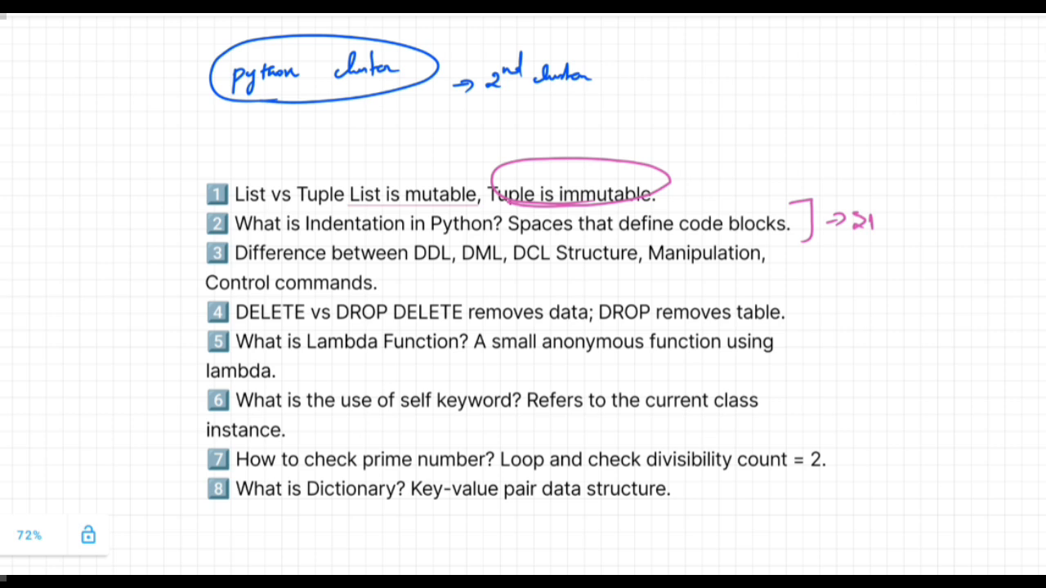
pyautogui.write('space')
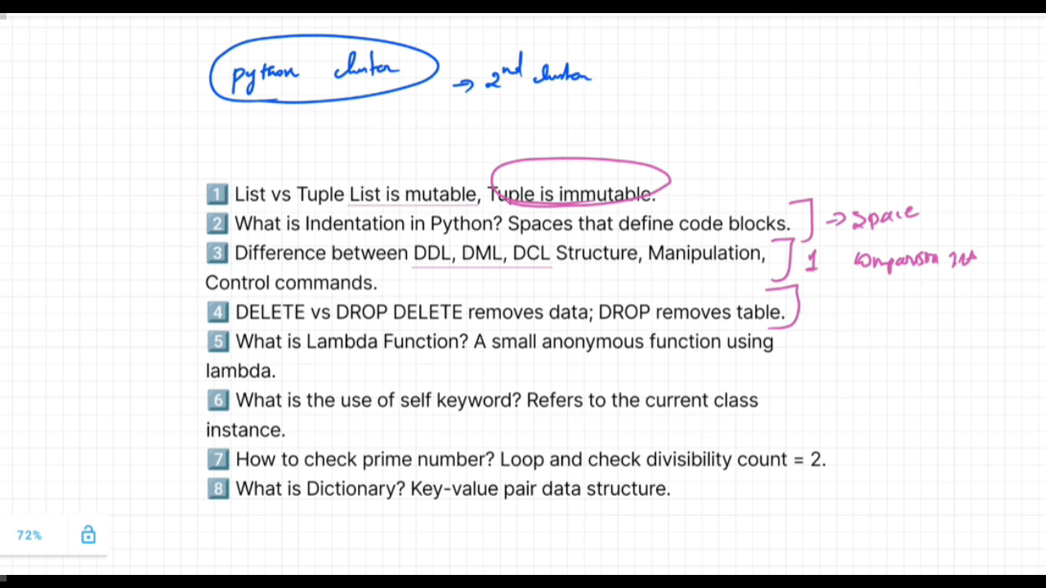
pyautogui.moveTo(474, 319); pyautogui.dragTo(572, 314)
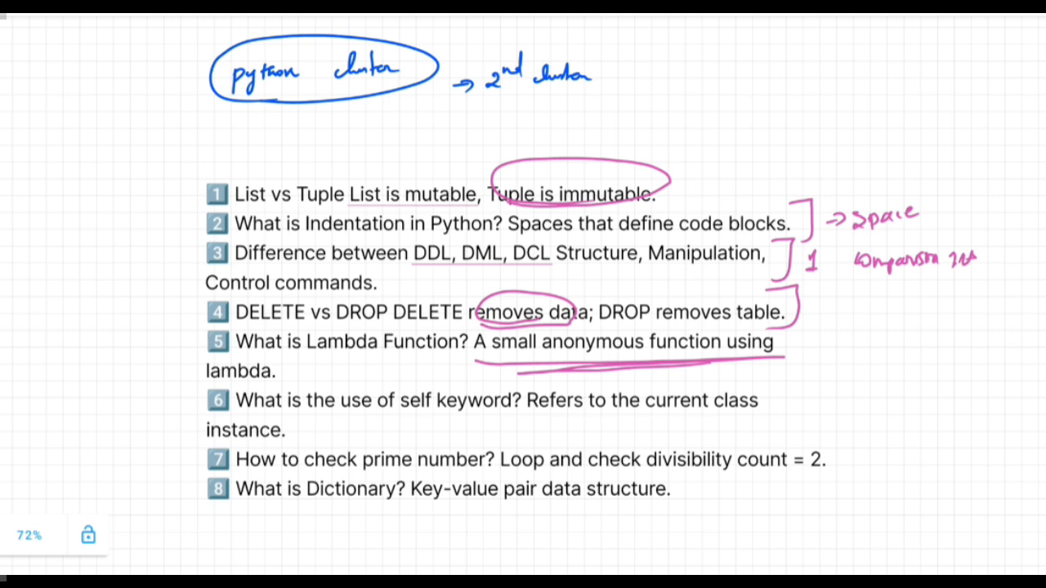
pyautogui.moveTo(401, 421); pyautogui.dragTo(690, 421)
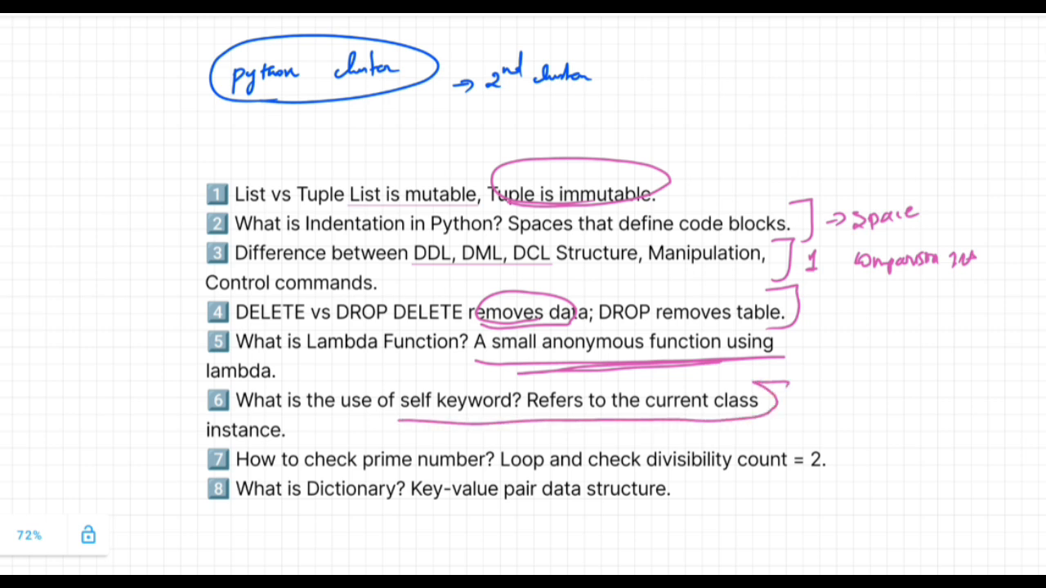
pyautogui.moveTo(857, 425); pyautogui.dragTo(695, 506)
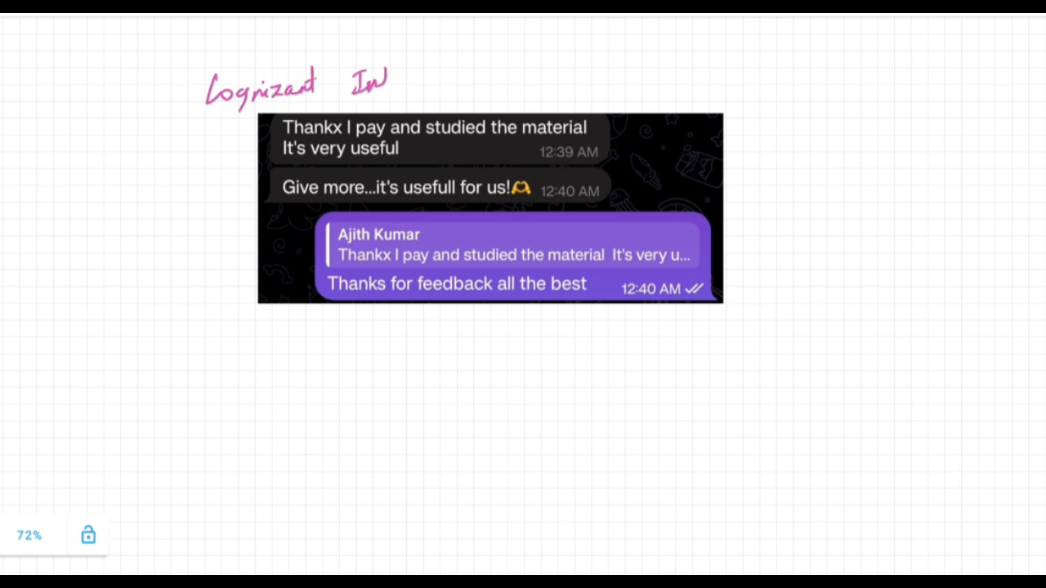
# Title the chat screenshot 'Cognizant Interview pack' and note offers, the description link and 'best for preparation'
pyautogui.write('terview pack')
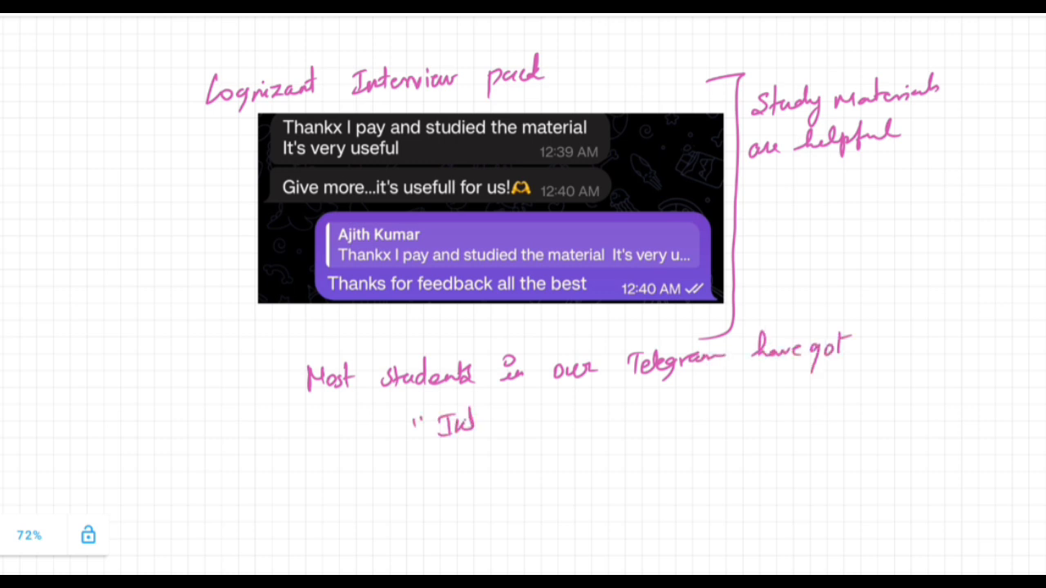
pyautogui.write('Interview offer"')
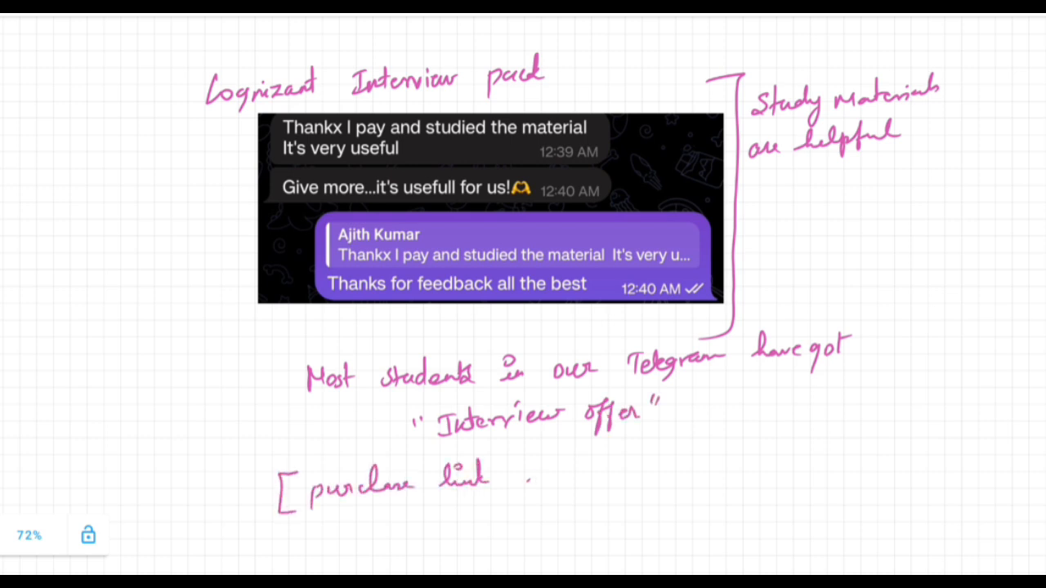
pyautogui.write('in description]')
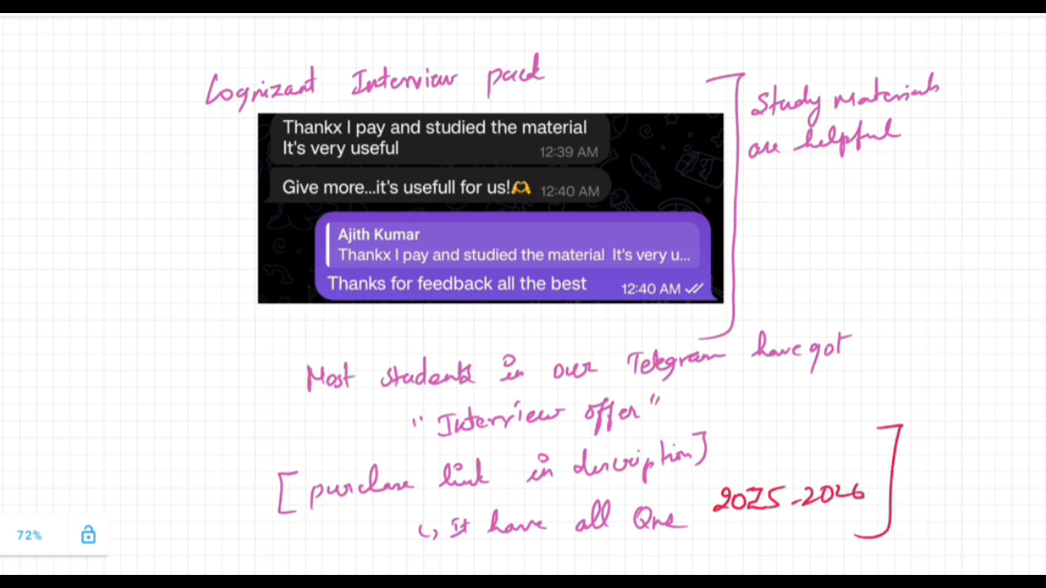
pyautogui.write('best for preparation')
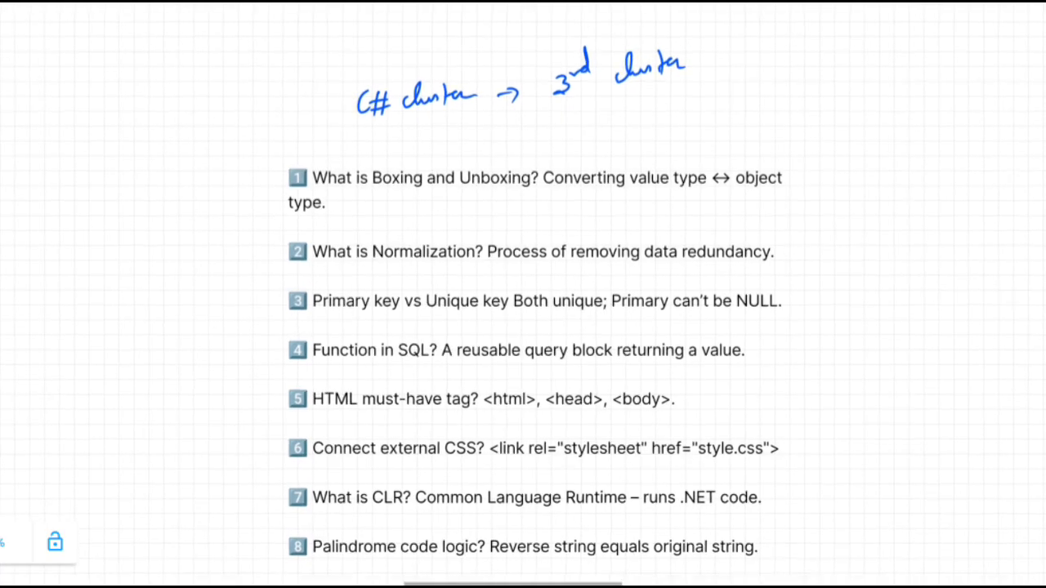
# Bracket question 1 as C# Based, questions 2–4 as SQL Based and 5–6 as HTML, CSS
pyautogui.scroll(3)
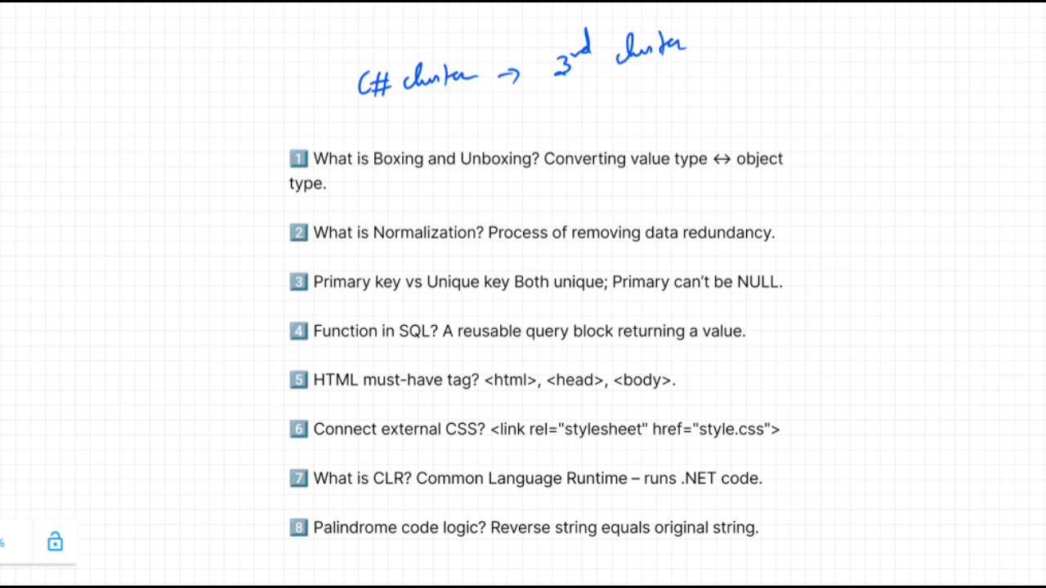
pyautogui.moveTo(785, 131); pyautogui.dragTo(817, 212)
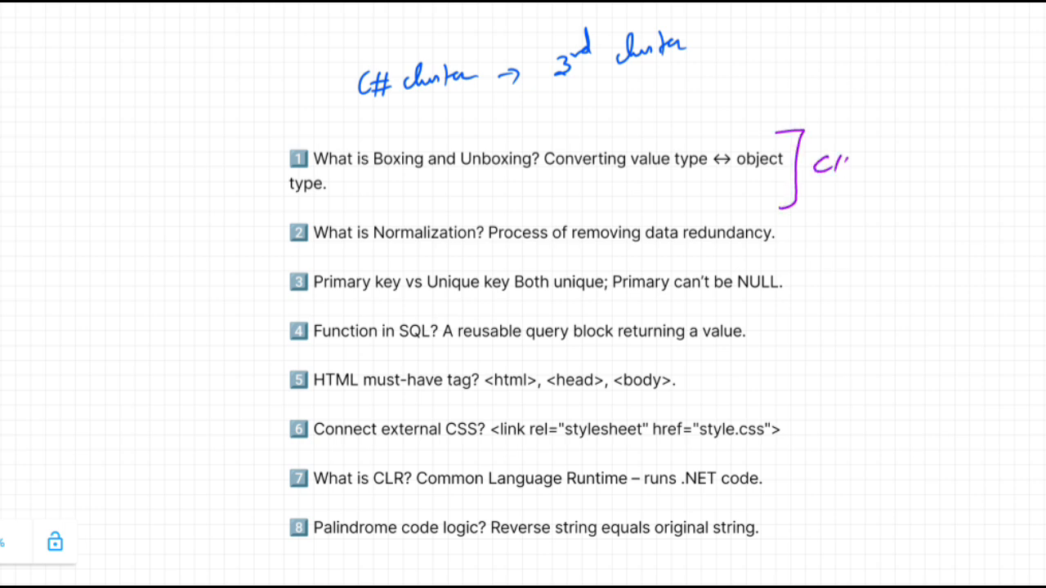
pyautogui.moveTo(834, 164); pyautogui.dragTo(928, 164)
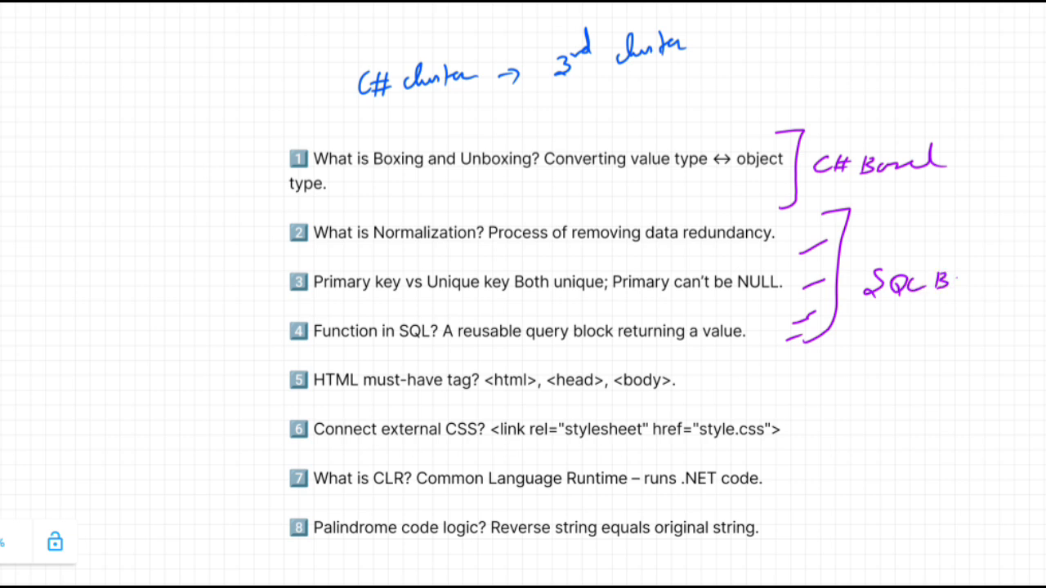
pyautogui.moveTo(944, 278); pyautogui.dragTo(1000, 274)
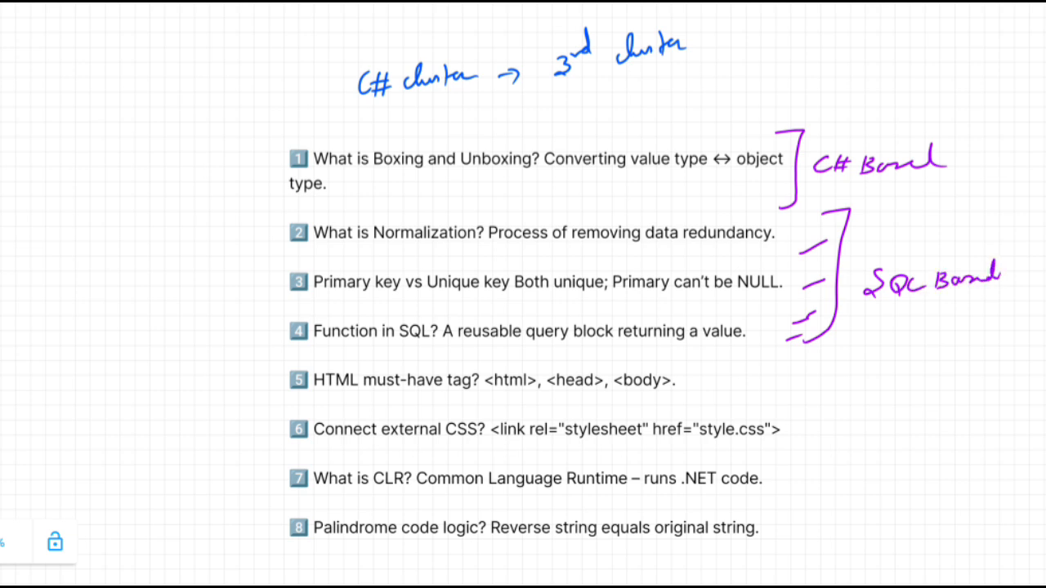
pyautogui.moveTo(785, 343); pyautogui.dragTo(784, 442)
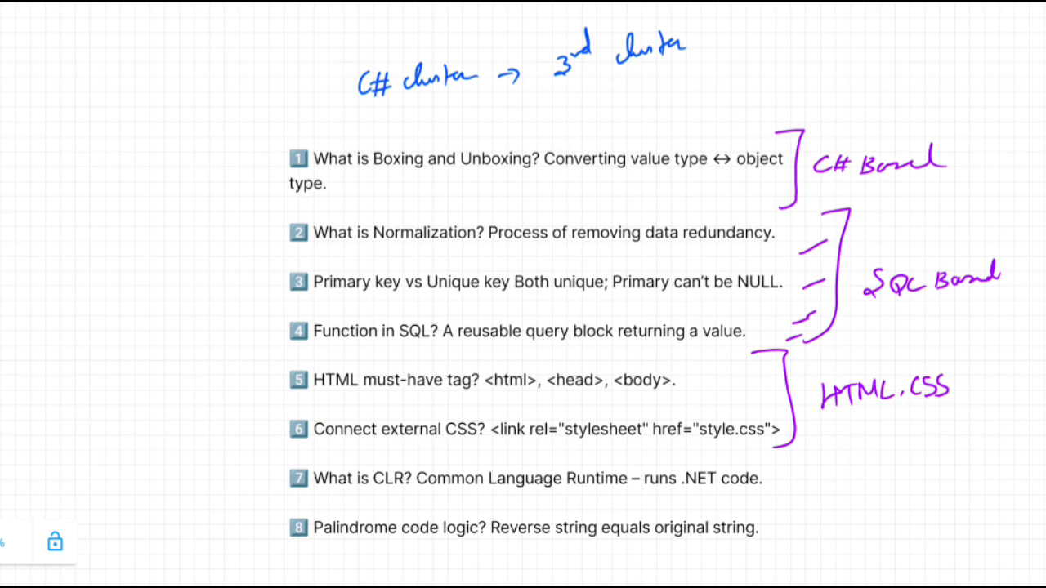
pyautogui.scroll(-3)
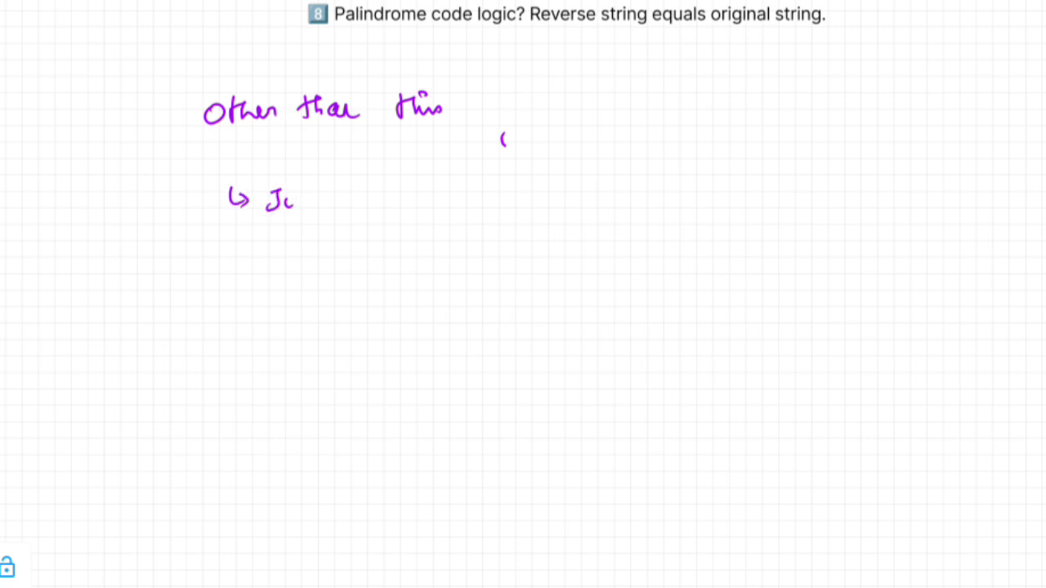
# Handwrite 'Other than this' with an arrowed sub-point below question 8
pyautogui.moveTo(286, 196); pyautogui.dragTo(458, 192)
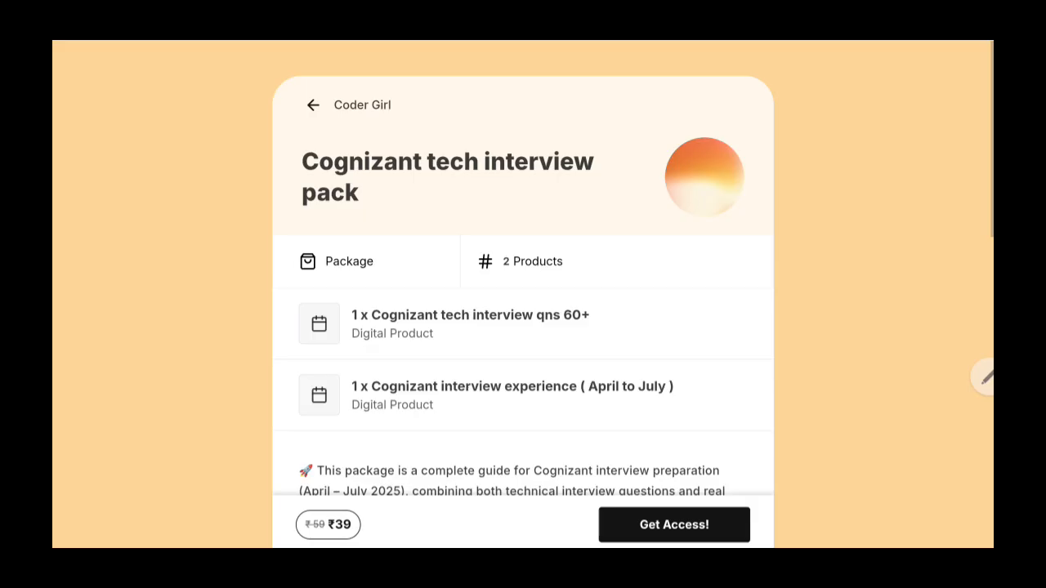
# Scroll the ₹39 Cognizant interview pack page through its description to the customer reviews
pyautogui.scroll(-3)
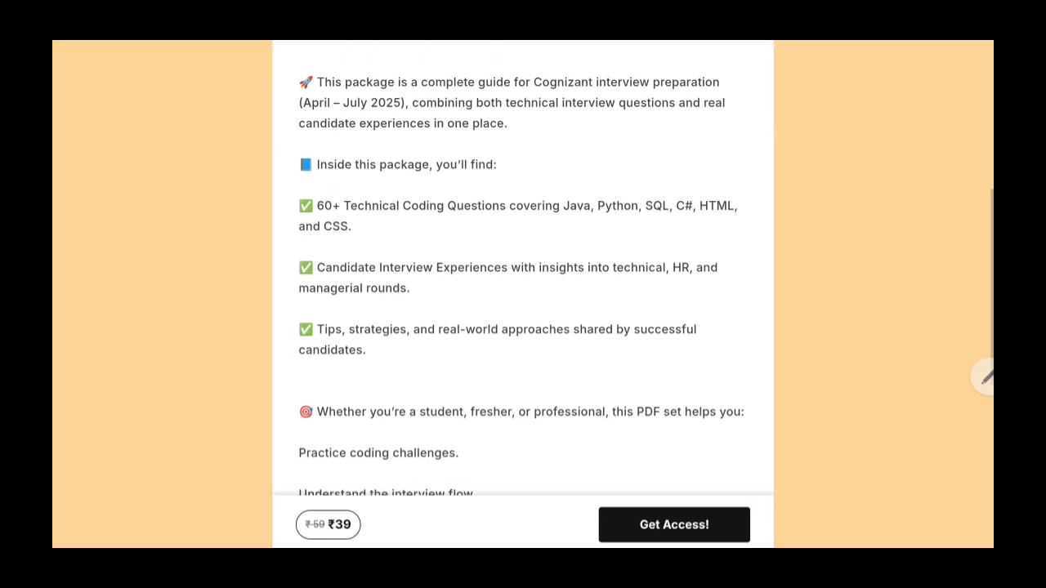
pyautogui.scroll(-3)
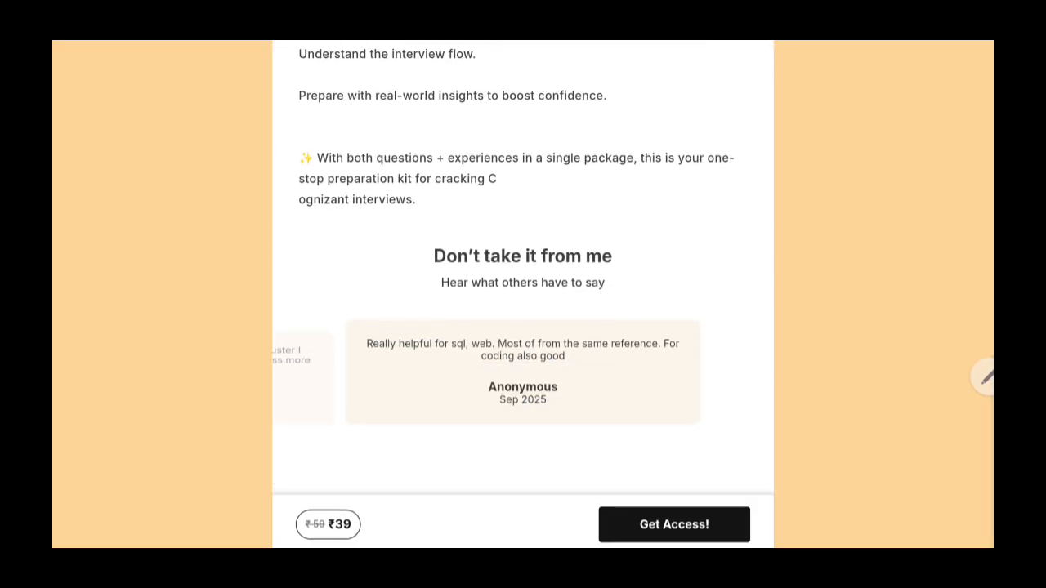